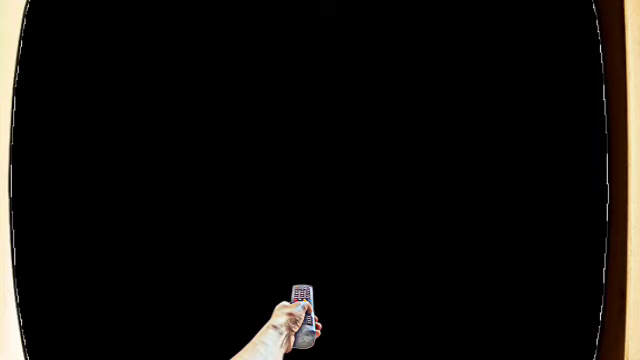
{"action": "left_click", "coordinate": [300, 300]}
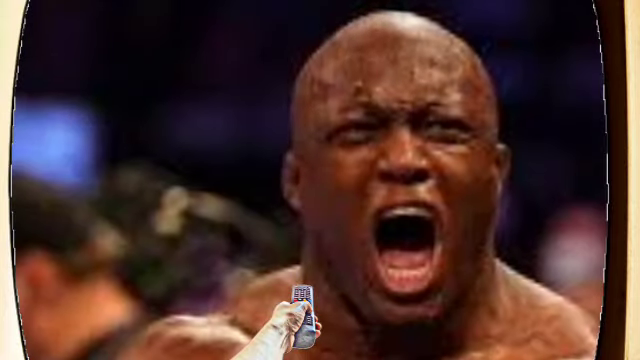